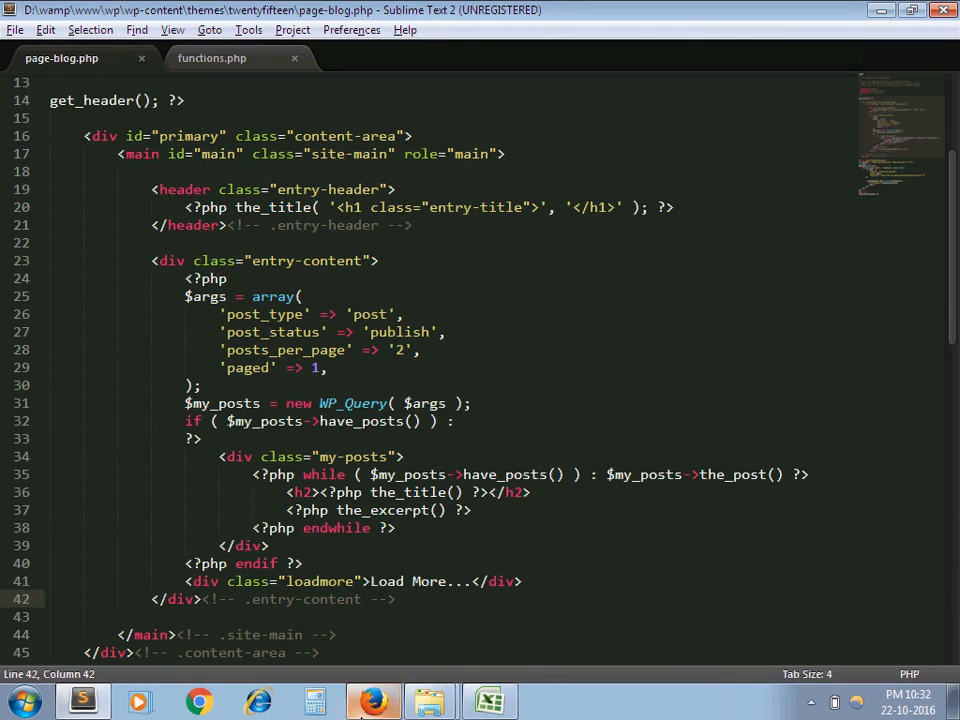
Bring up the Blog page in Firefox and scroll to its two posts and Load More button.
{"action": "left_click", "coordinate": [374, 696]}
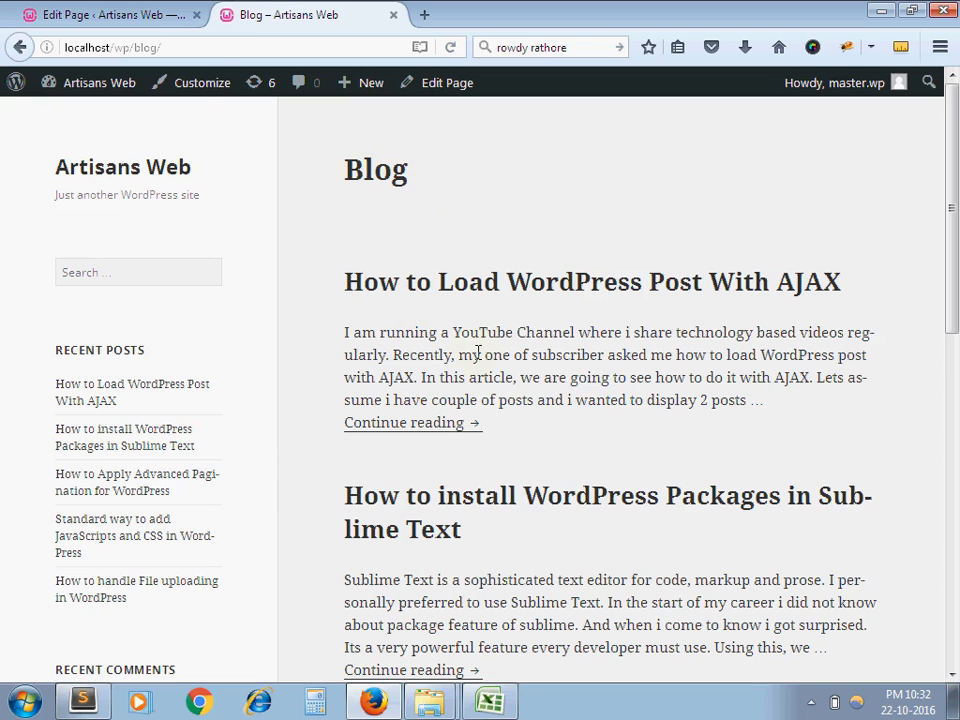
{"action": "scroll", "scroll_direction": "down", "scroll_amount": 3}
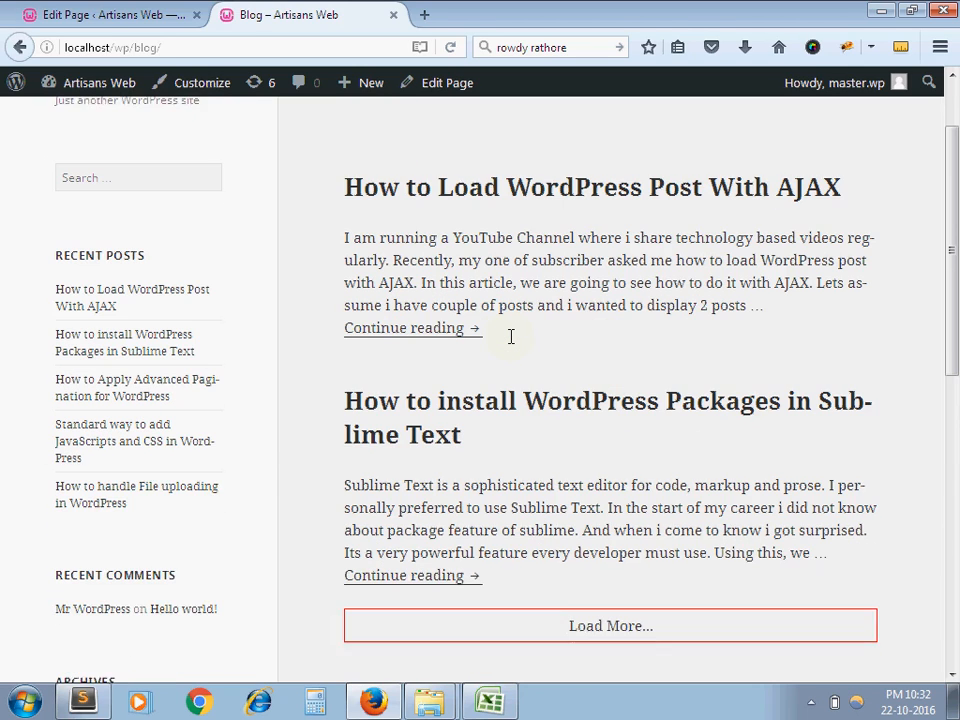
{"action": "scroll", "scroll_direction": "down", "scroll_amount": 3}
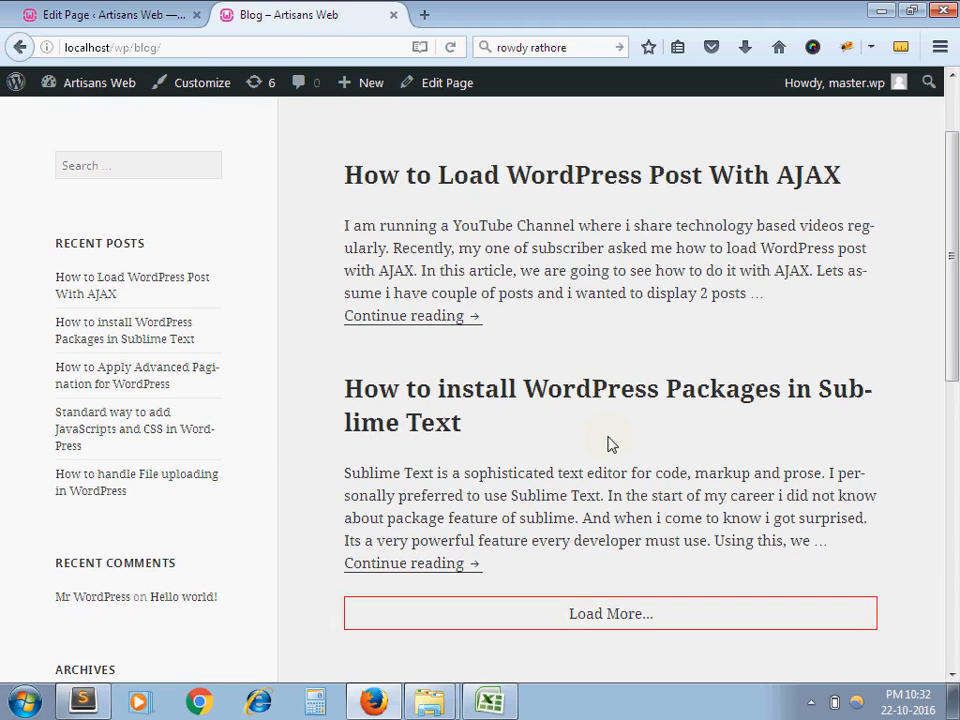
{"action": "scroll", "scroll_direction": "down", "scroll_amount": 3}
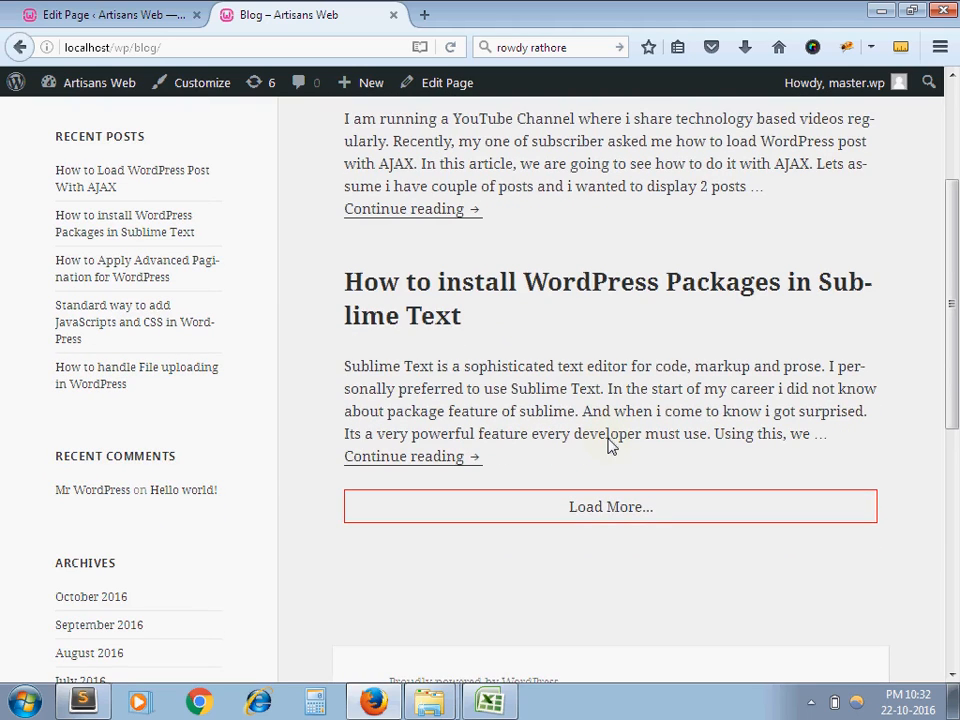
{"action": "mouse_move", "coordinate": [626, 525]}
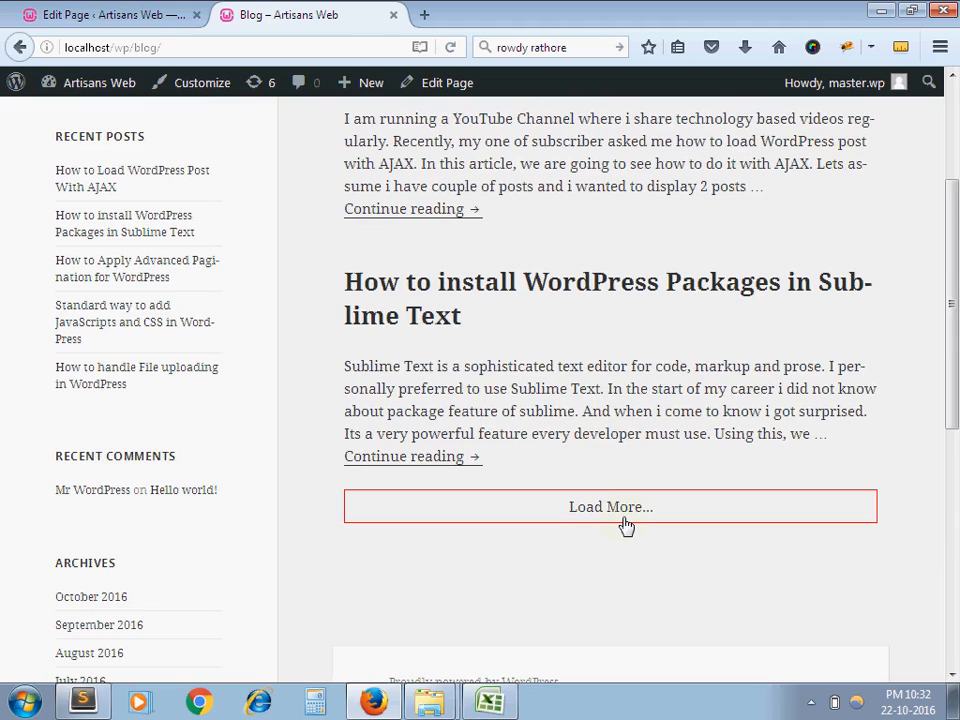
{"action": "mouse_move", "coordinate": [614, 515]}
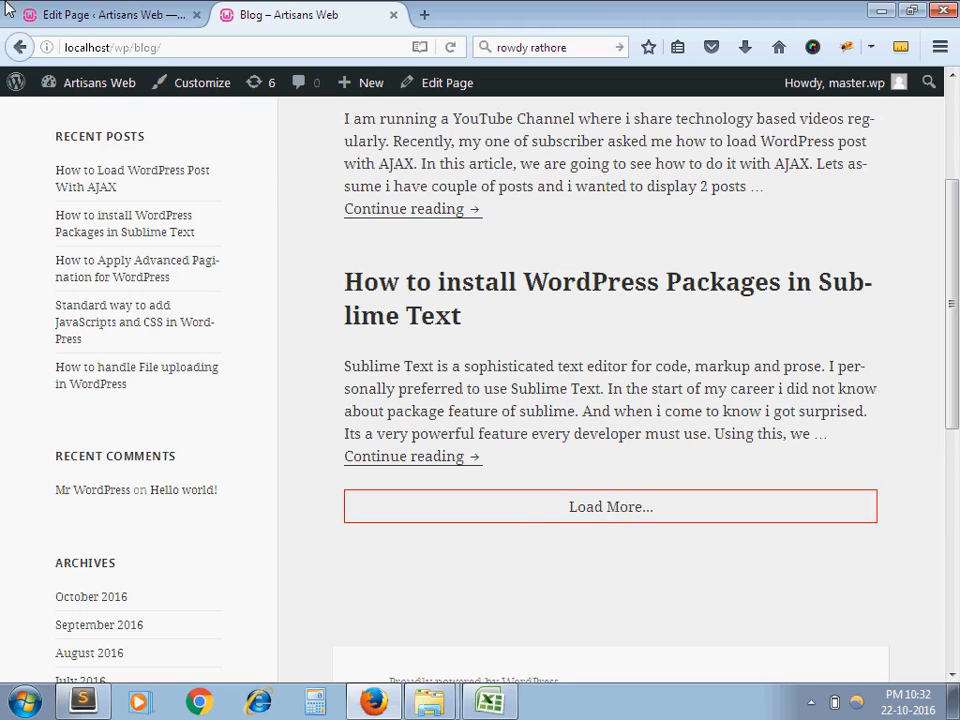
Check the Blog page's wp-admin edit screen, then return to page-blog.php in Sublime Text.
{"action": "left_click", "coordinate": [95, 27]}
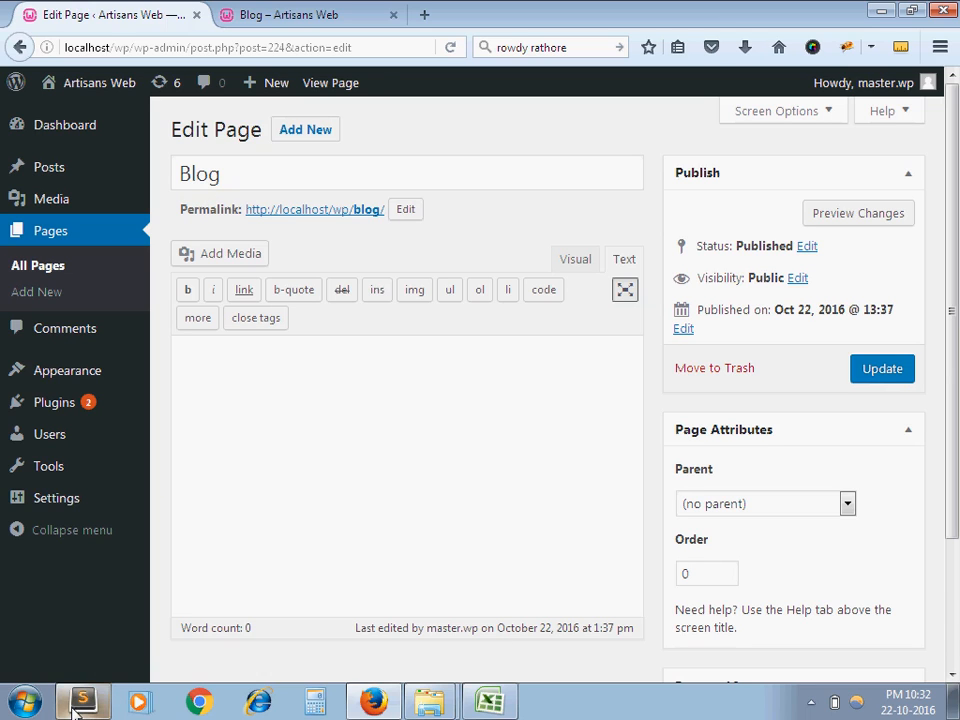
{"action": "left_click", "coordinate": [82, 692]}
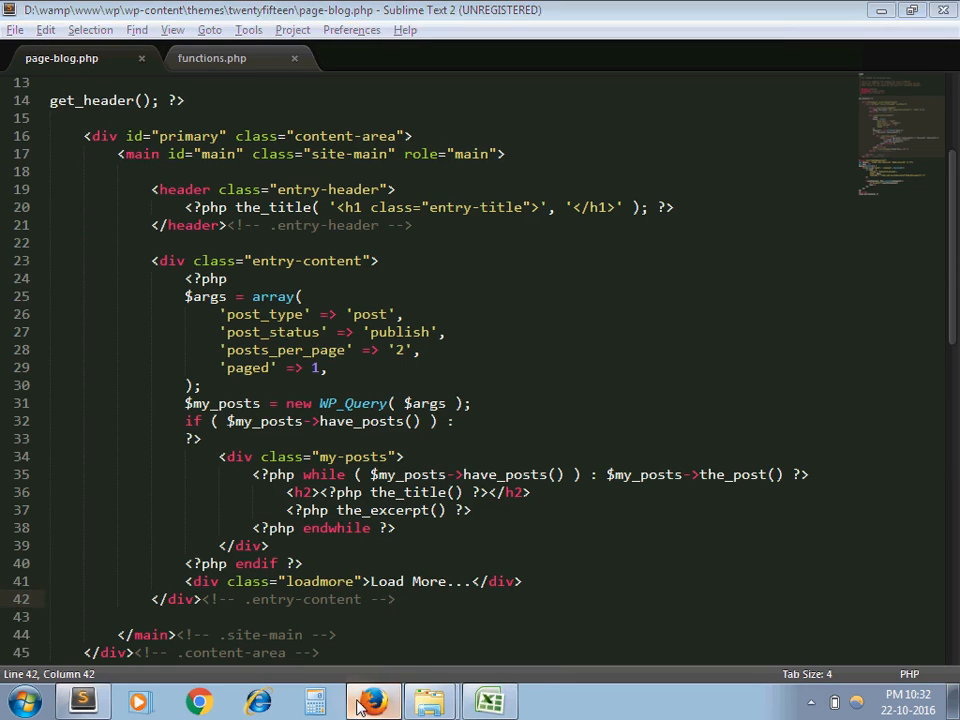
Return to the Blog page in Firefox and scroll down to the Load More... button.
{"action": "left_click", "coordinate": [363, 700]}
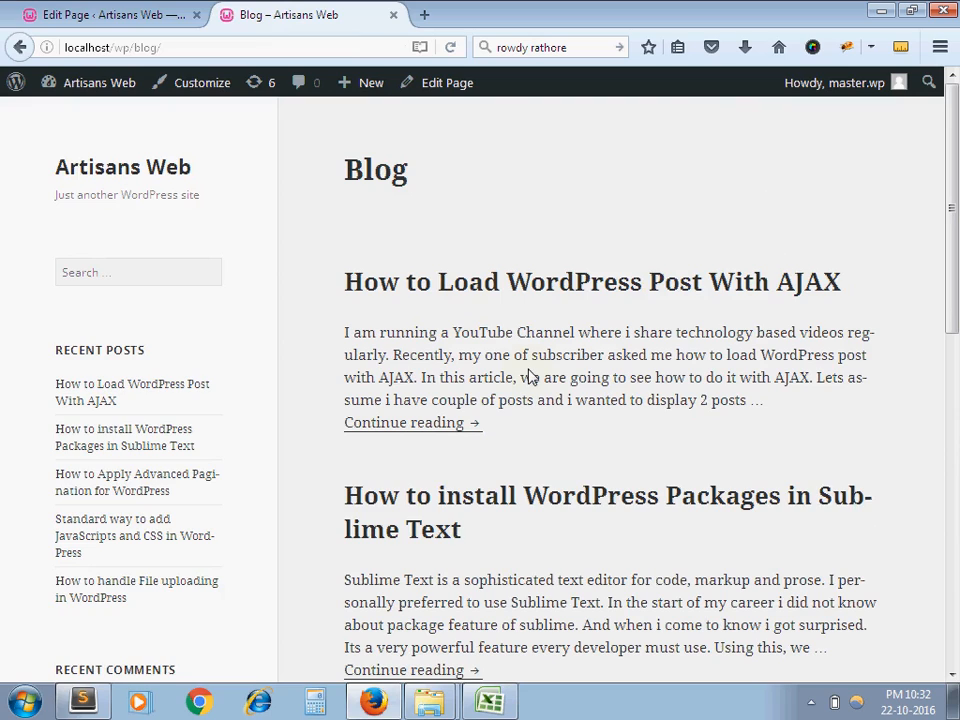
{"action": "mouse_move", "coordinate": [726, 341]}
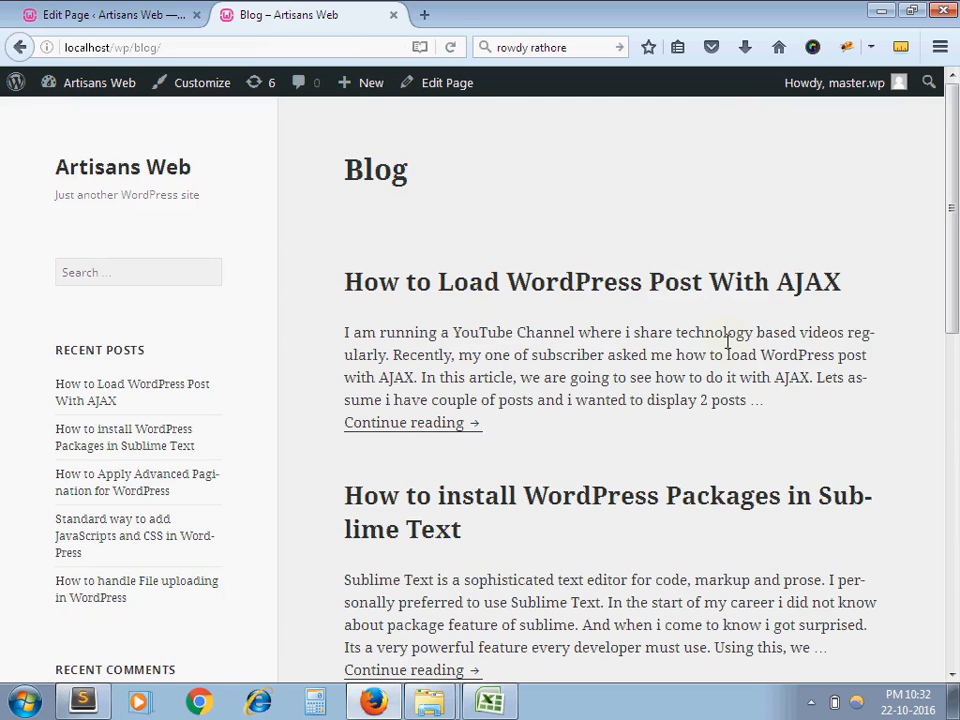
{"action": "scroll", "scroll_direction": "down", "scroll_amount": 3}
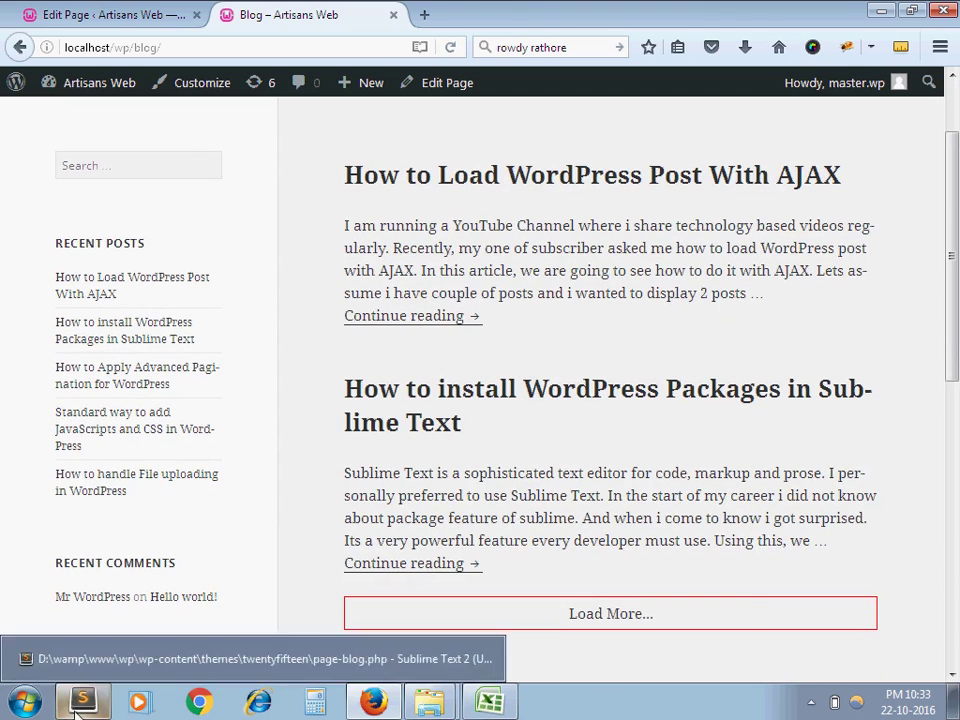
Scroll page-blog.php to the loadmore div and the script defining ajaxurl and the page counter.
{"action": "left_click", "coordinate": [81, 692]}
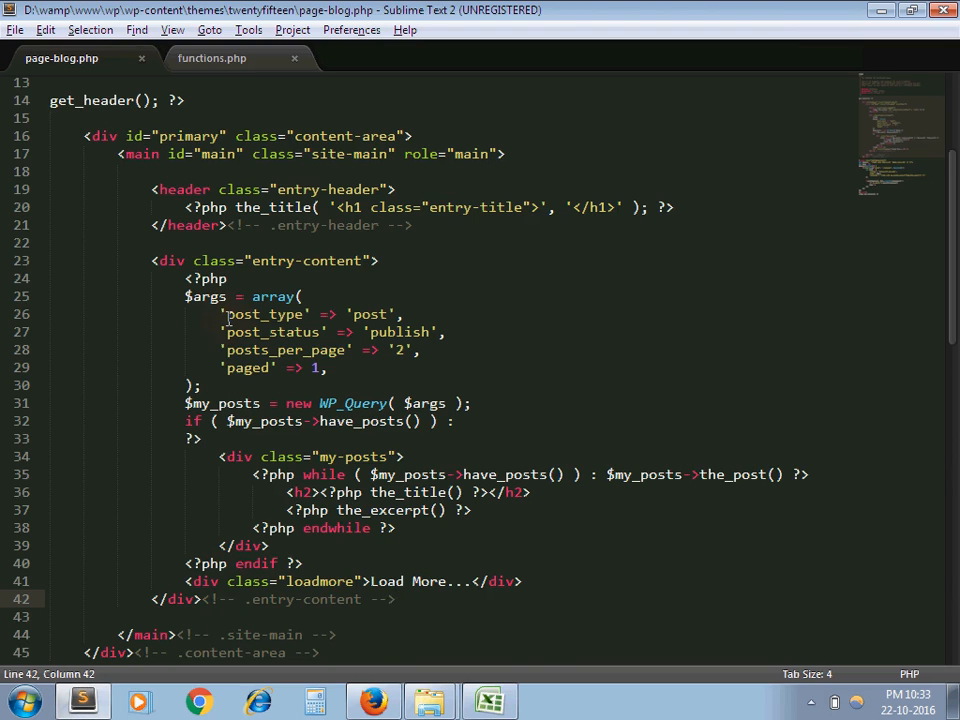
{"action": "scroll", "scroll_direction": "down", "scroll_amount": 3}
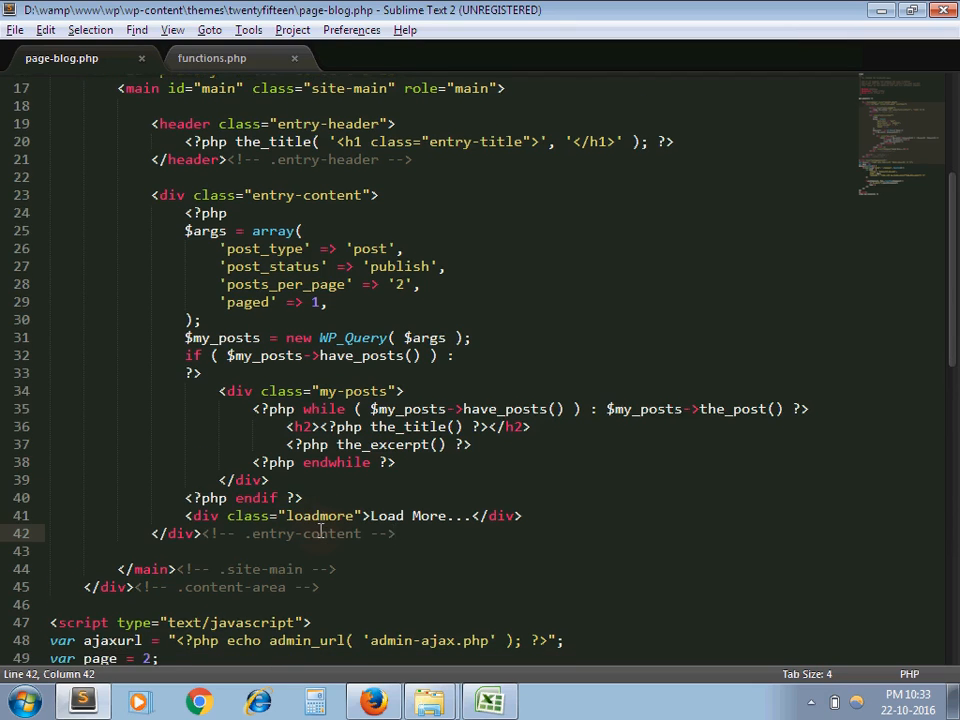
{"action": "scroll", "scroll_direction": "down", "scroll_amount": 3}
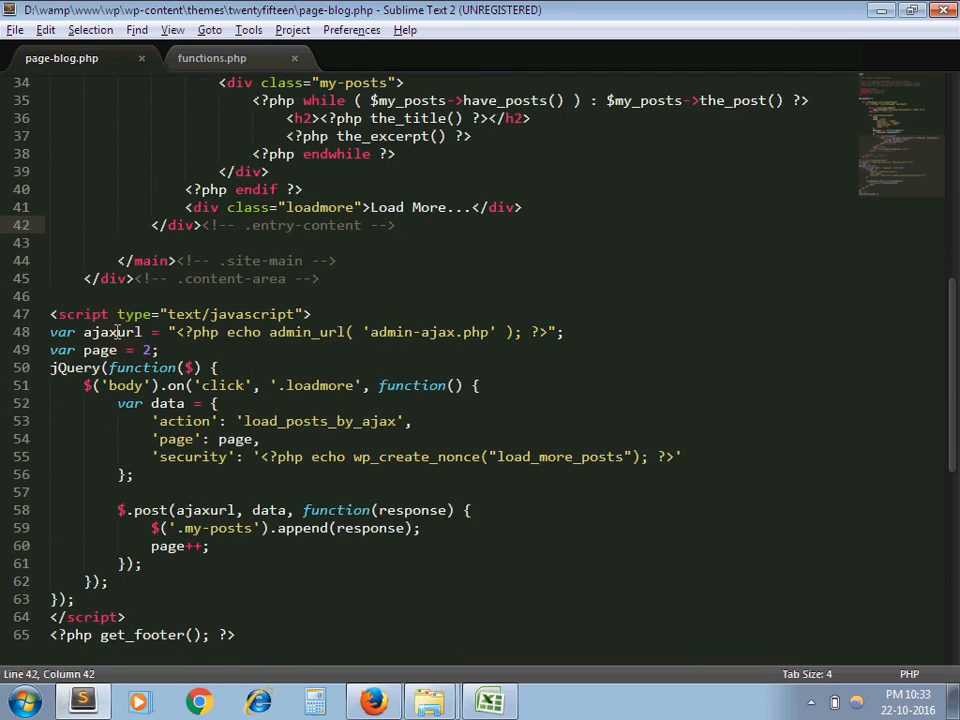
{"action": "double_click", "coordinate": [204, 510]}
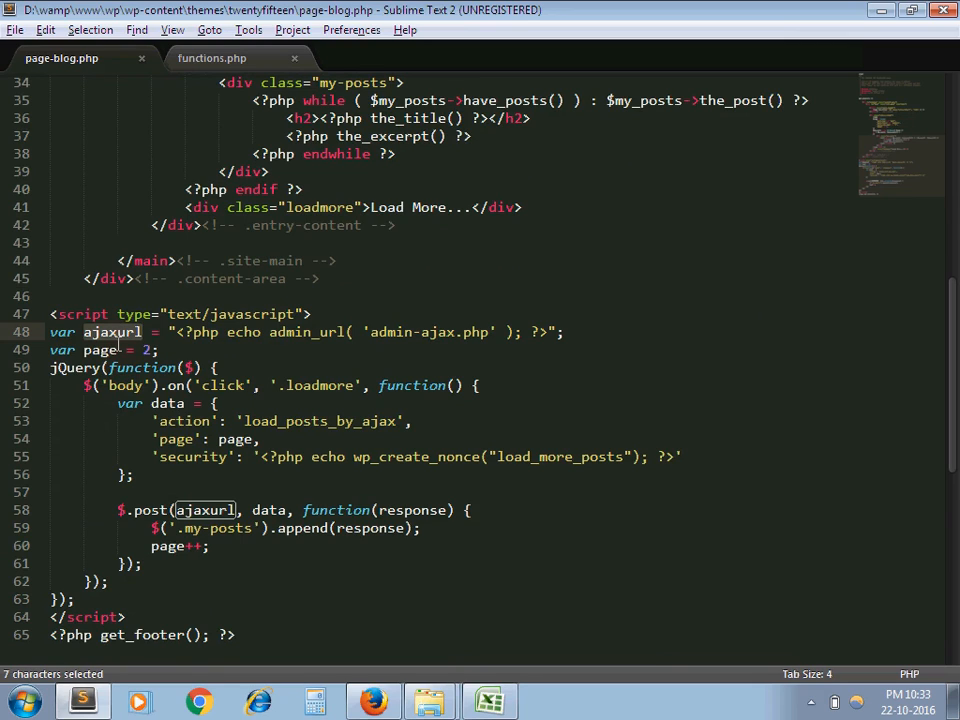
{"action": "left_click", "coordinate": [100, 349]}
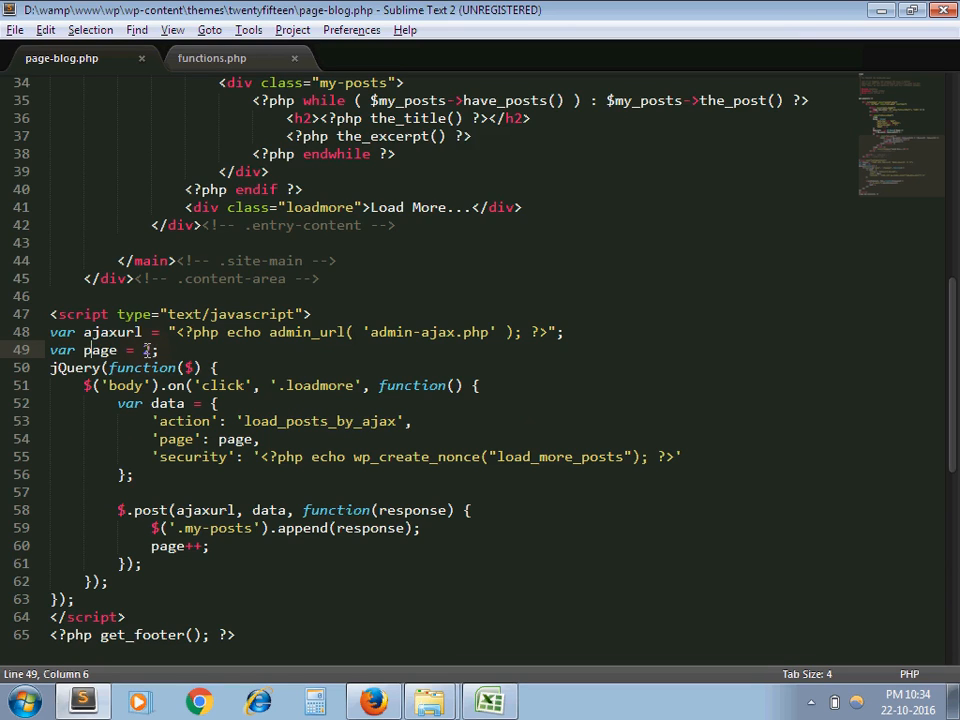
{"action": "type", "text": "2"}
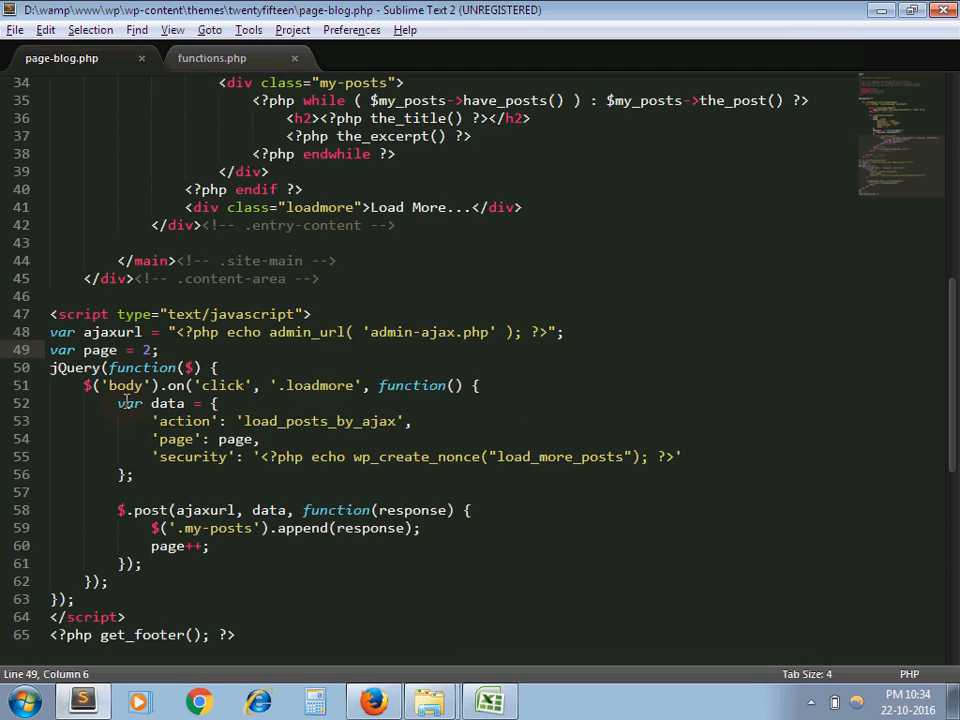
{"action": "left_click_drag", "start_coordinate": [118, 402], "coordinate": [145, 456]}
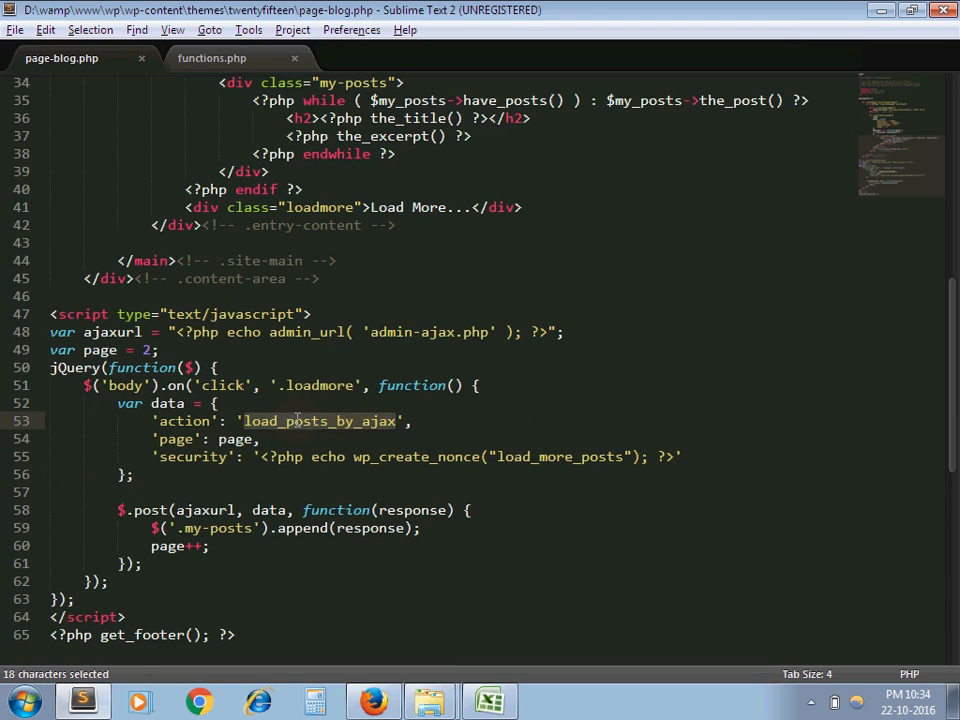
{"action": "left_click", "coordinate": [227, 439]}
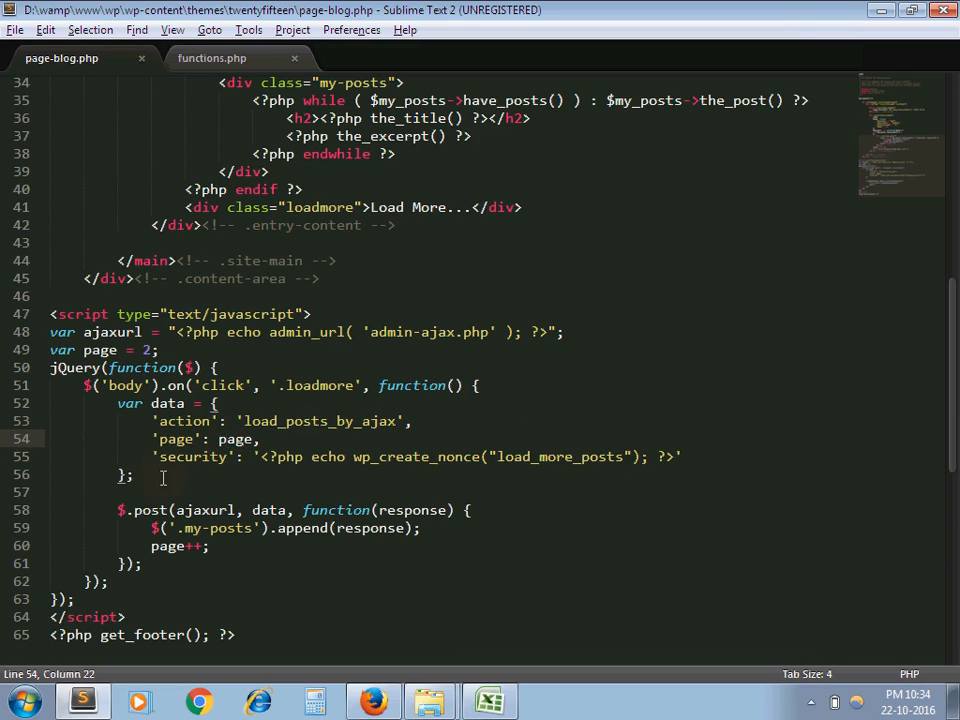
{"action": "double_click", "coordinate": [192, 456]}
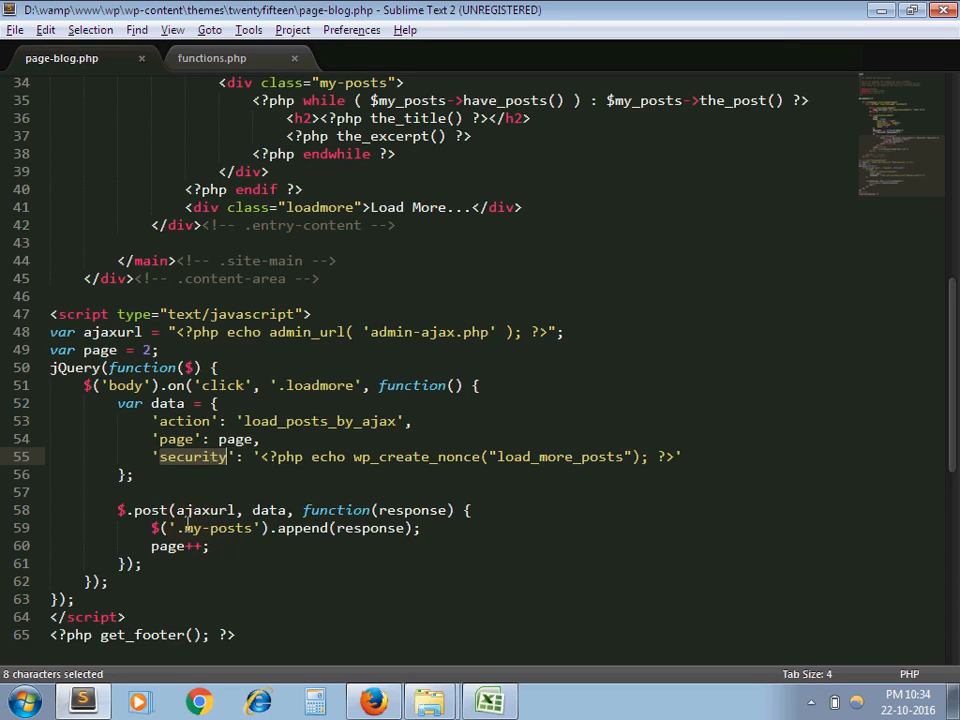
{"action": "double_click", "coordinate": [205, 510]}
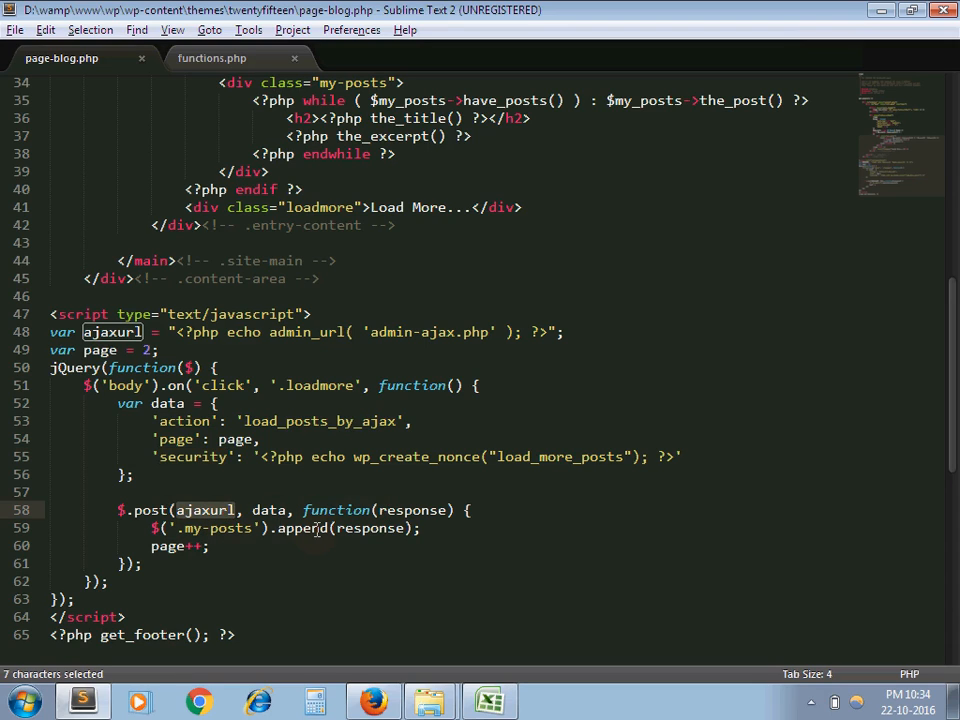
{"action": "double_click", "coordinate": [226, 528]}
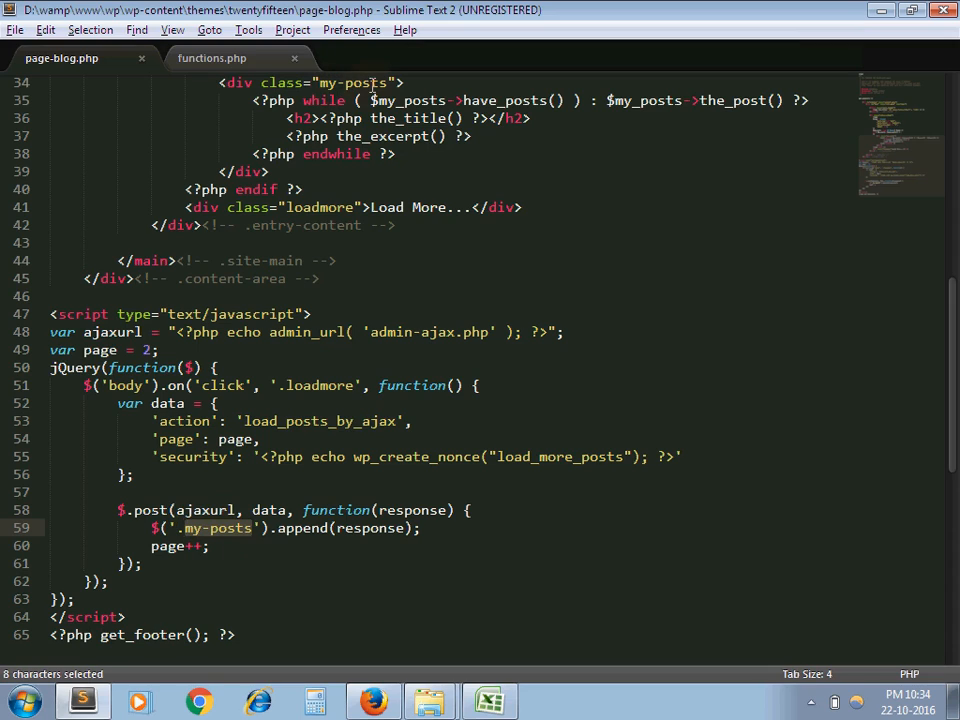
{"action": "mouse_move", "coordinate": [370, 85]}
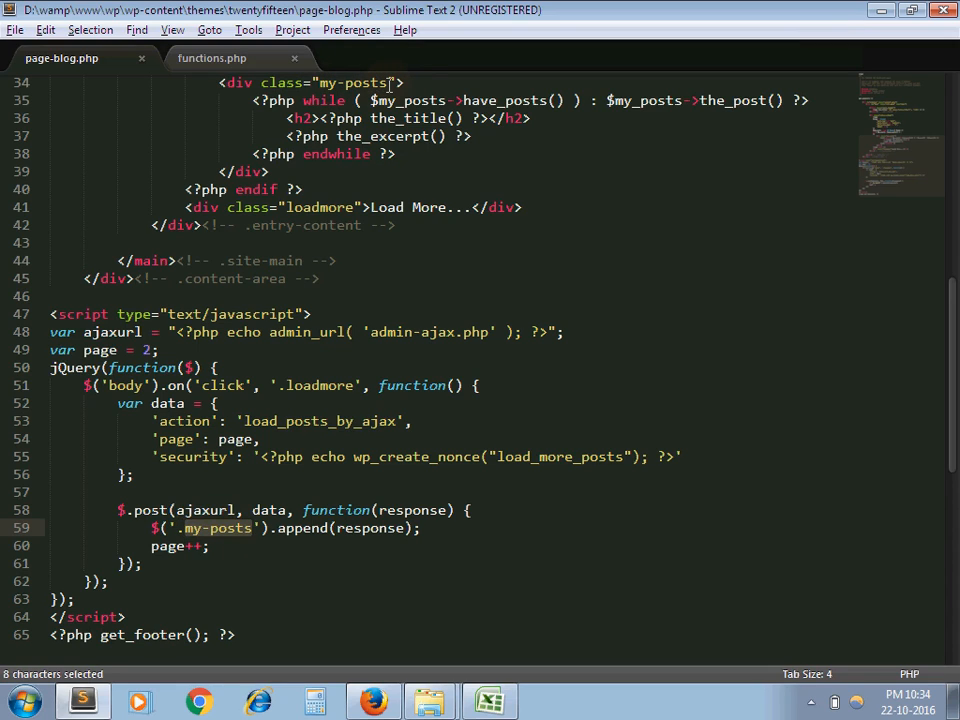
{"action": "mouse_move", "coordinate": [316, 170]}
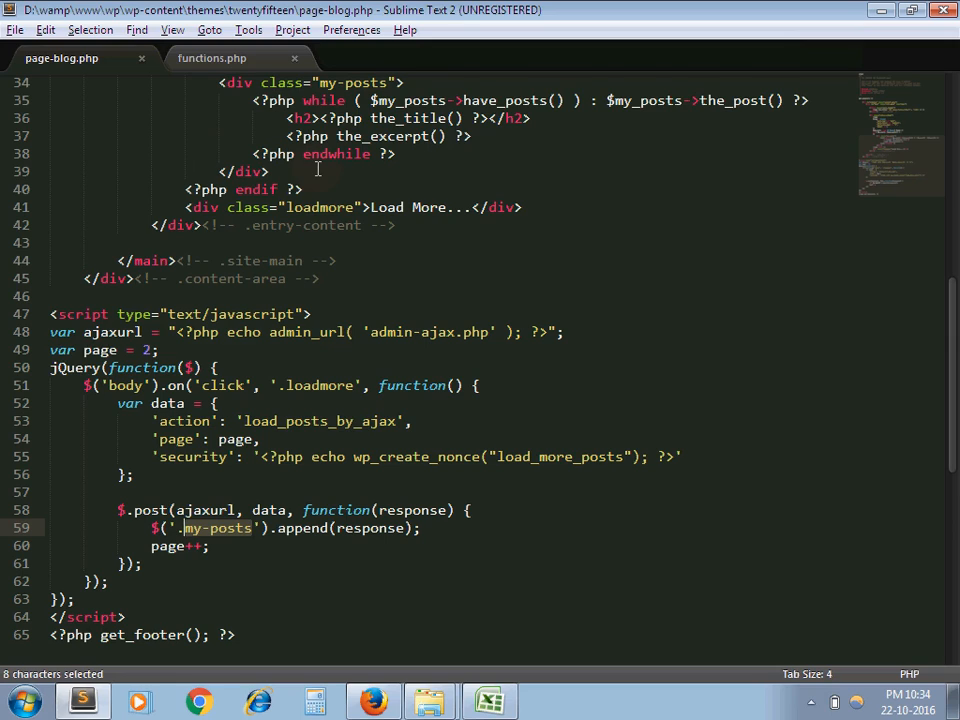
{"action": "left_click", "coordinate": [167, 546]}
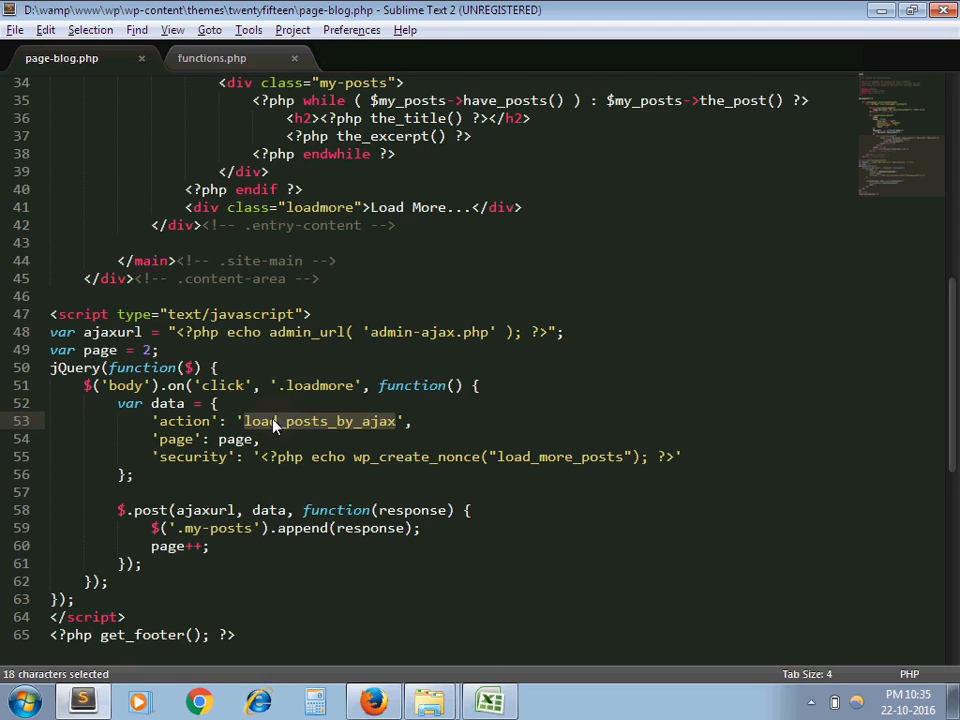
In functions.php, highlight the check_ajax_referer nonce check and the 'page' POST value.
{"action": "left_click", "coordinate": [211, 58]}
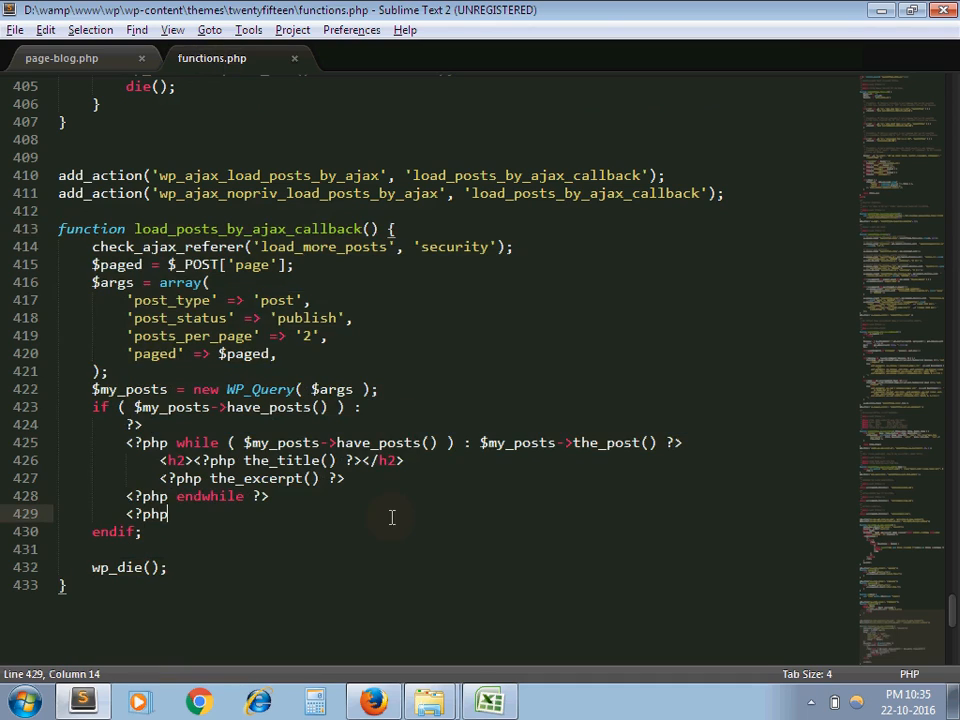
{"action": "scroll", "scroll_direction": "up", "scroll_amount": 3}
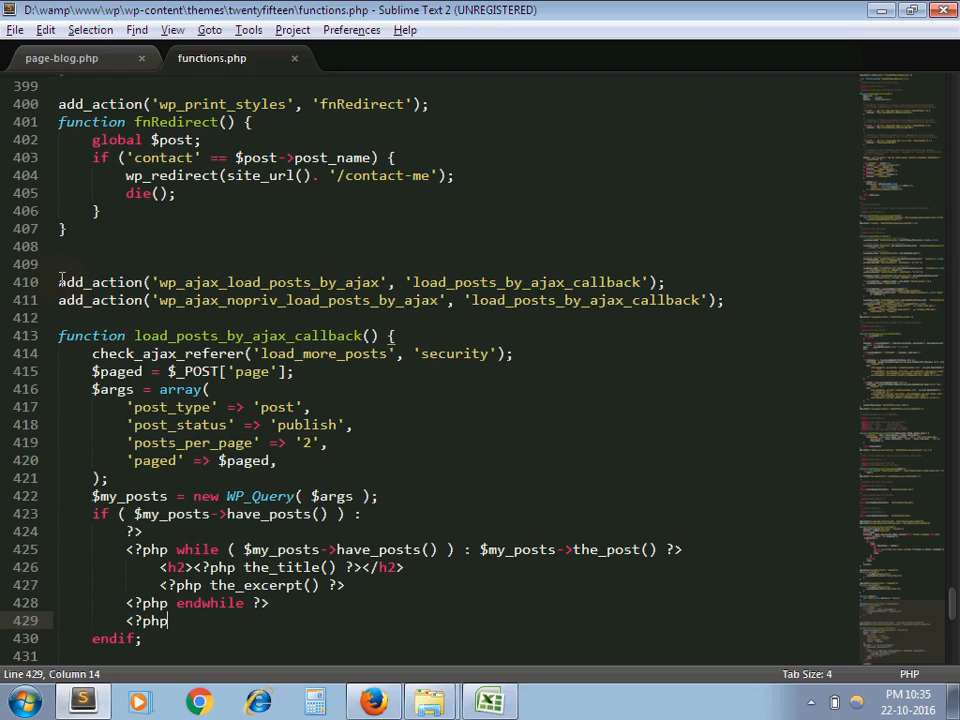
{"action": "left_click_drag", "start_coordinate": [58, 282], "coordinate": [690, 300]}
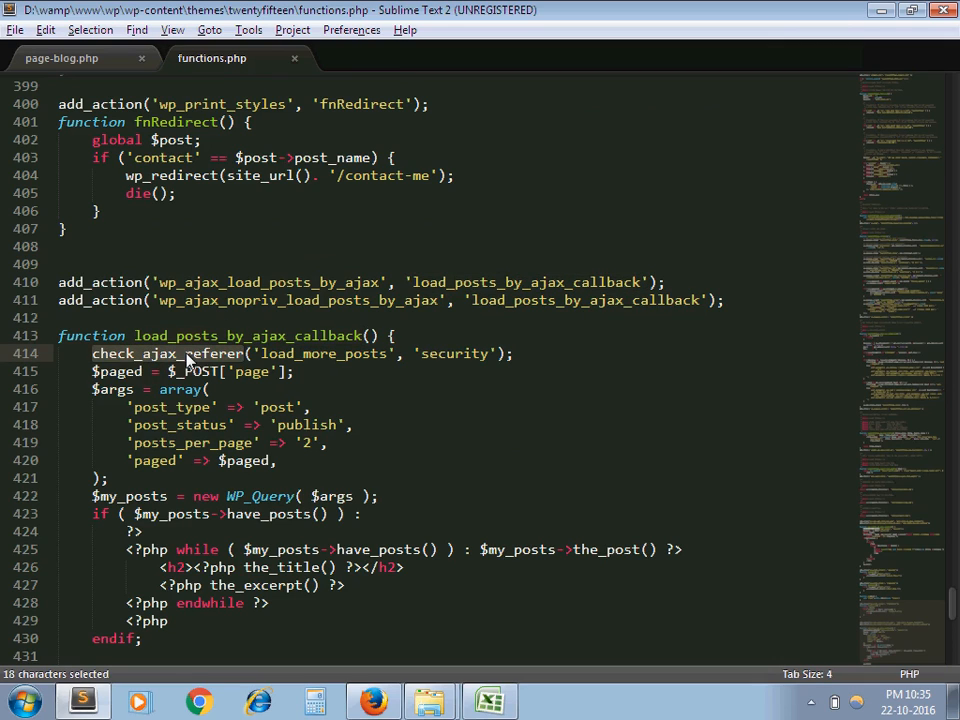
{"action": "mouse_move", "coordinate": [434, 353]}
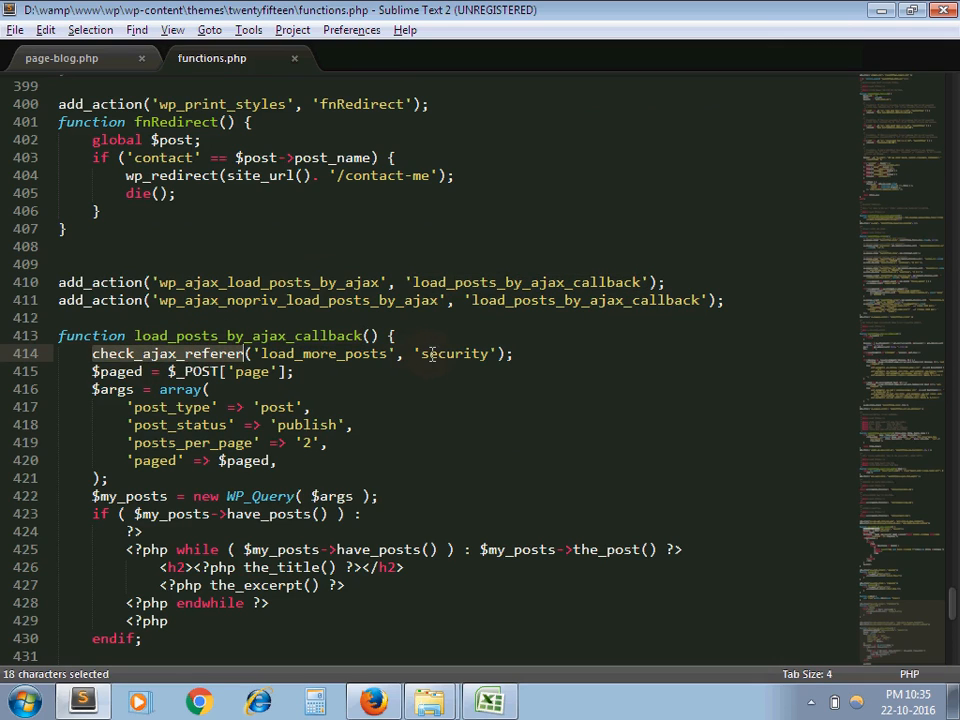
{"action": "left_click", "coordinate": [91, 371]}
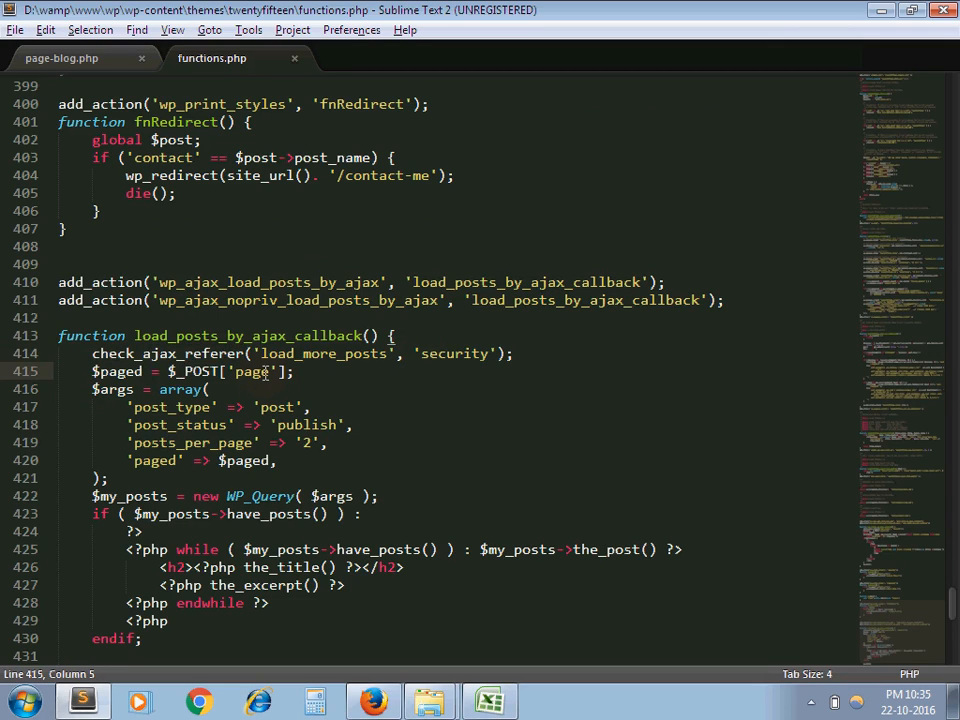
{"action": "double_click", "coordinate": [252, 371]}
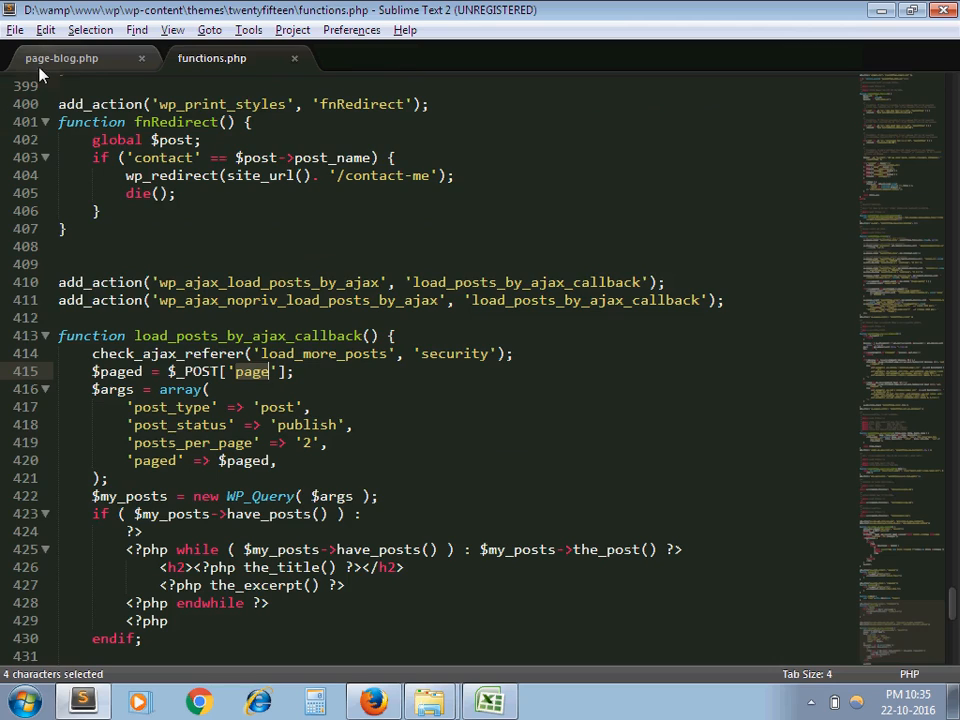
{"action": "left_click", "coordinate": [62, 58]}
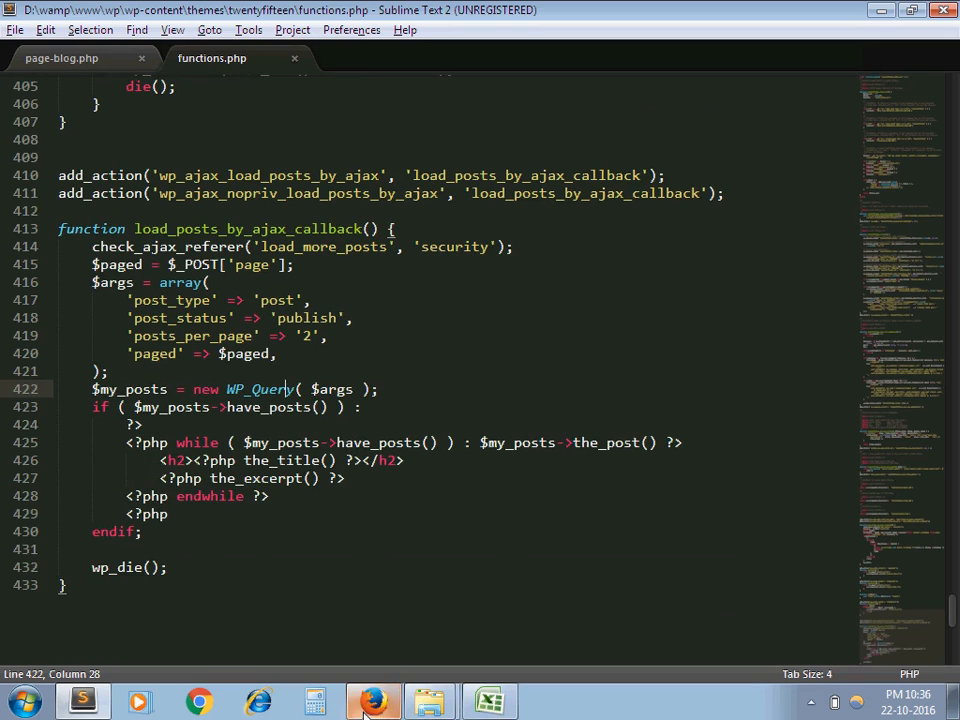
Load three more batches via Load More..., reaching 'How to Connect Another Database in WordPress'.
{"action": "left_click", "coordinate": [370, 695]}
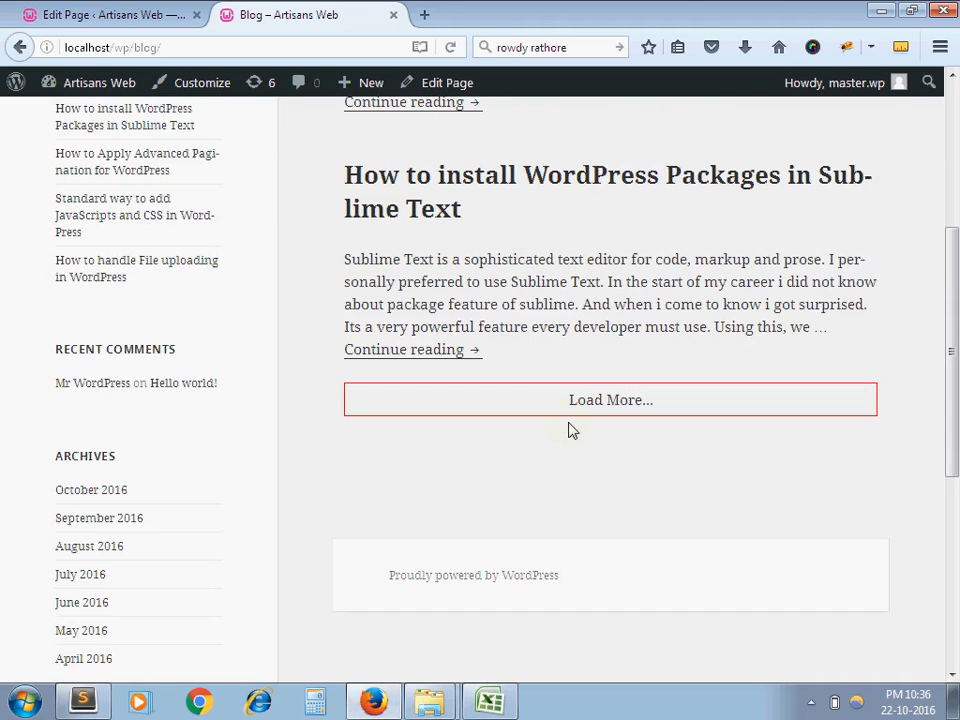
{"action": "mouse_move", "coordinate": [603, 407]}
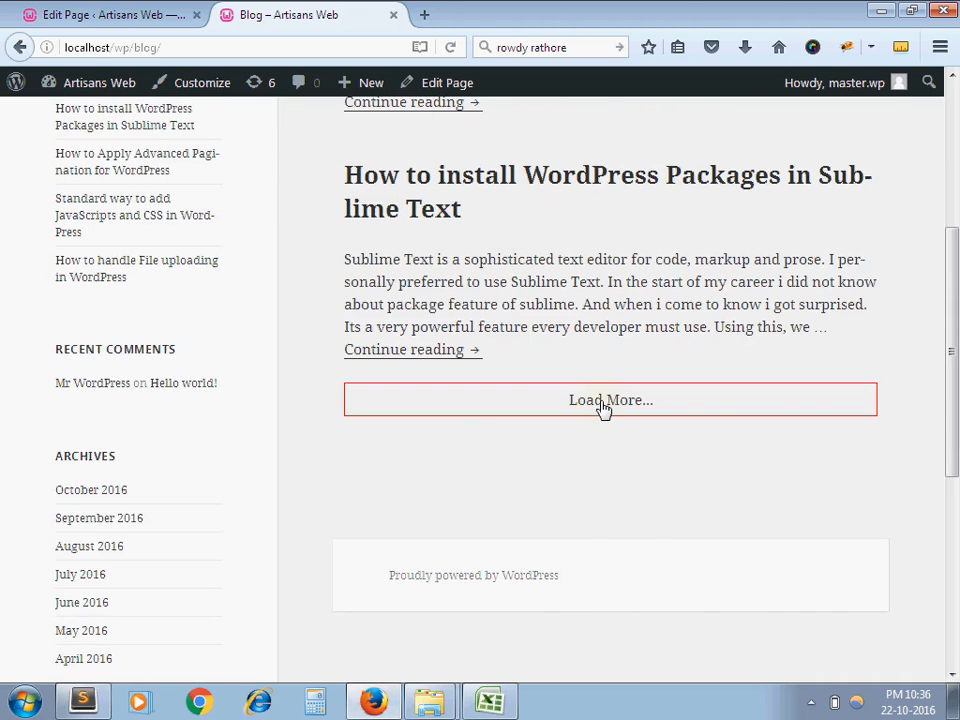
{"action": "left_click", "coordinate": [610, 400]}
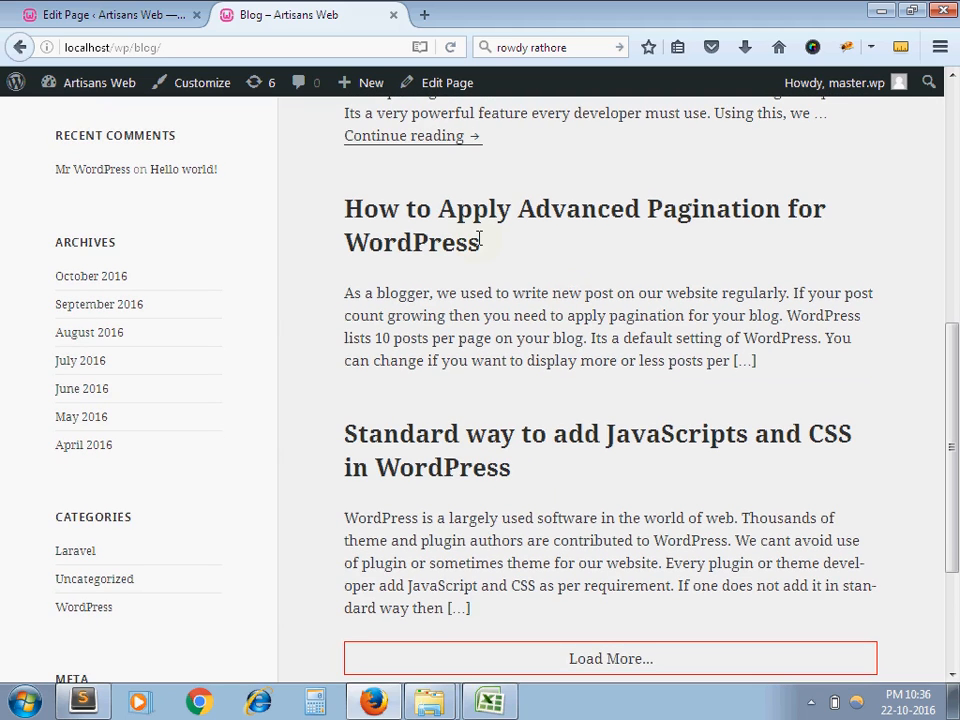
{"action": "mouse_move", "coordinate": [548, 293]}
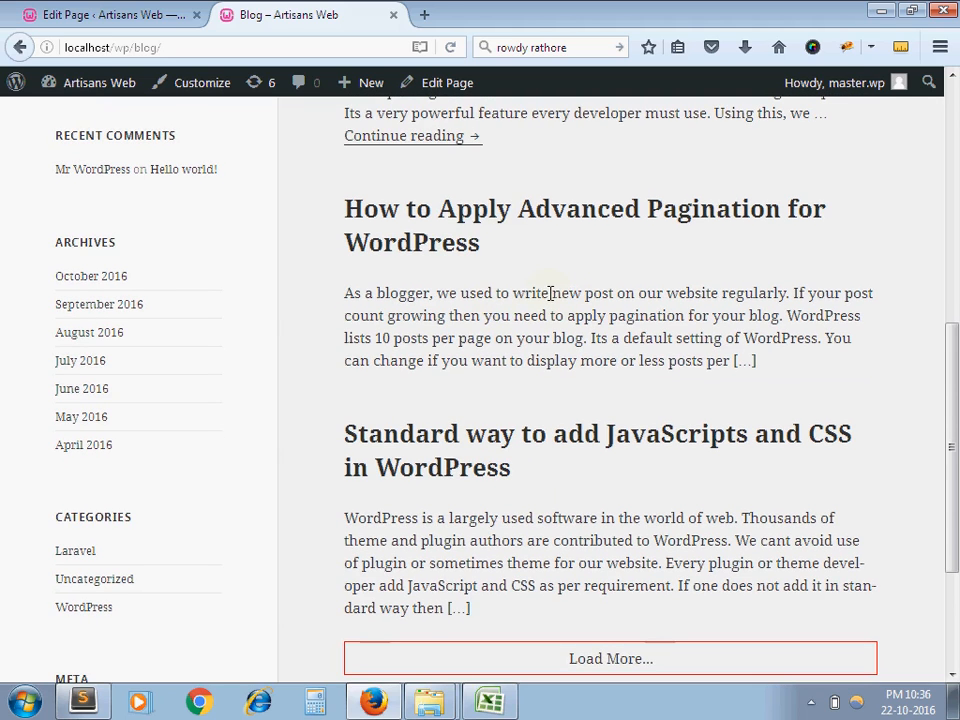
{"action": "scroll", "scroll_direction": "down", "scroll_amount": 3}
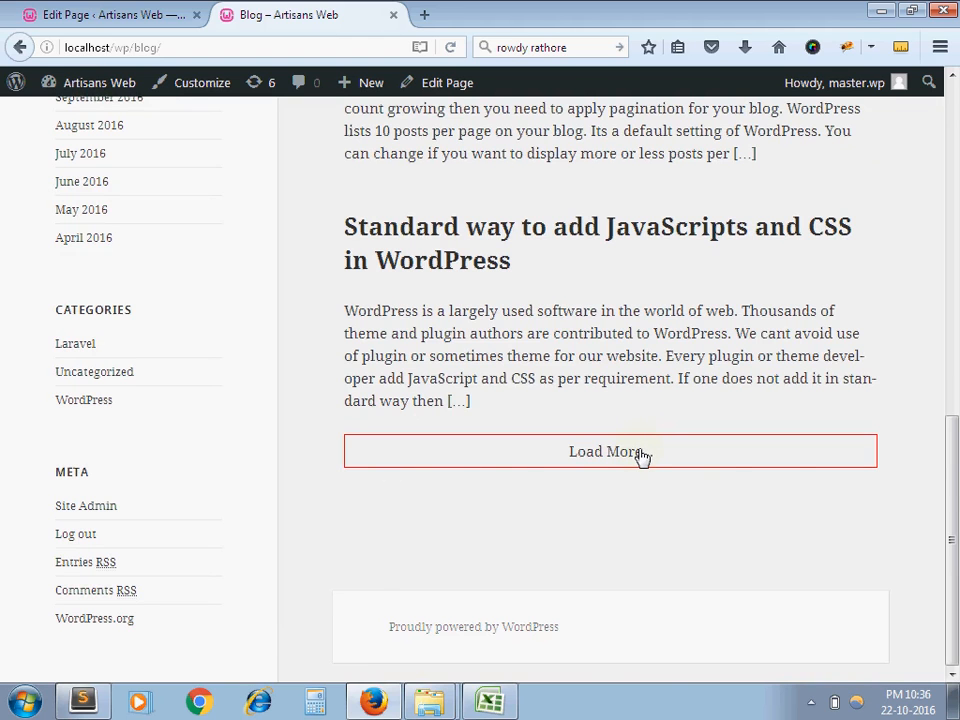
{"action": "left_click", "coordinate": [611, 452]}
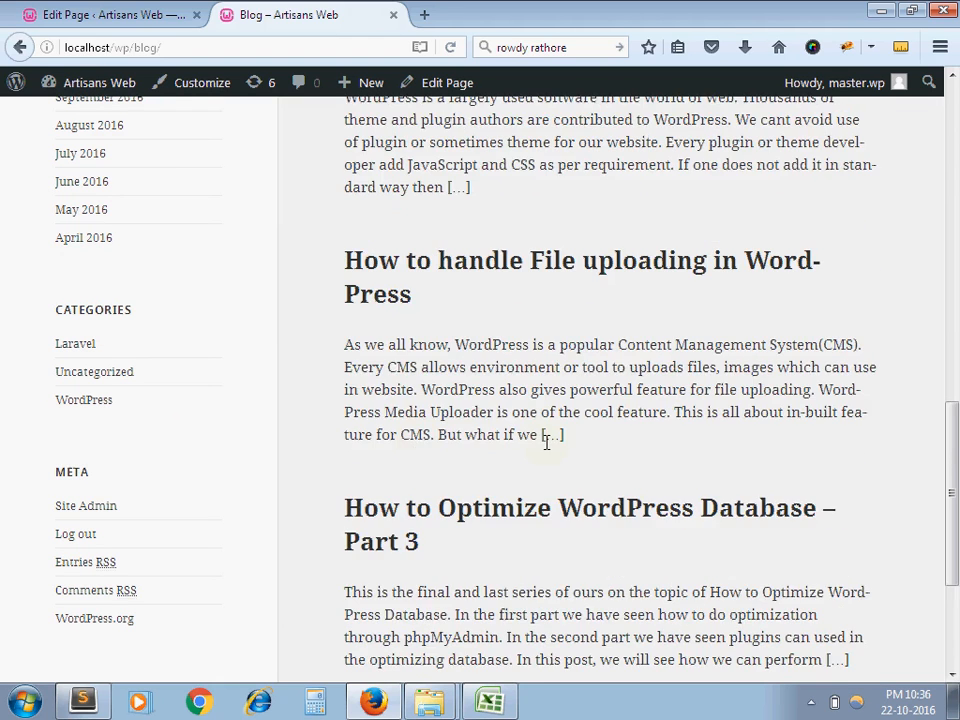
{"action": "scroll", "scroll_direction": "down", "scroll_amount": 3}
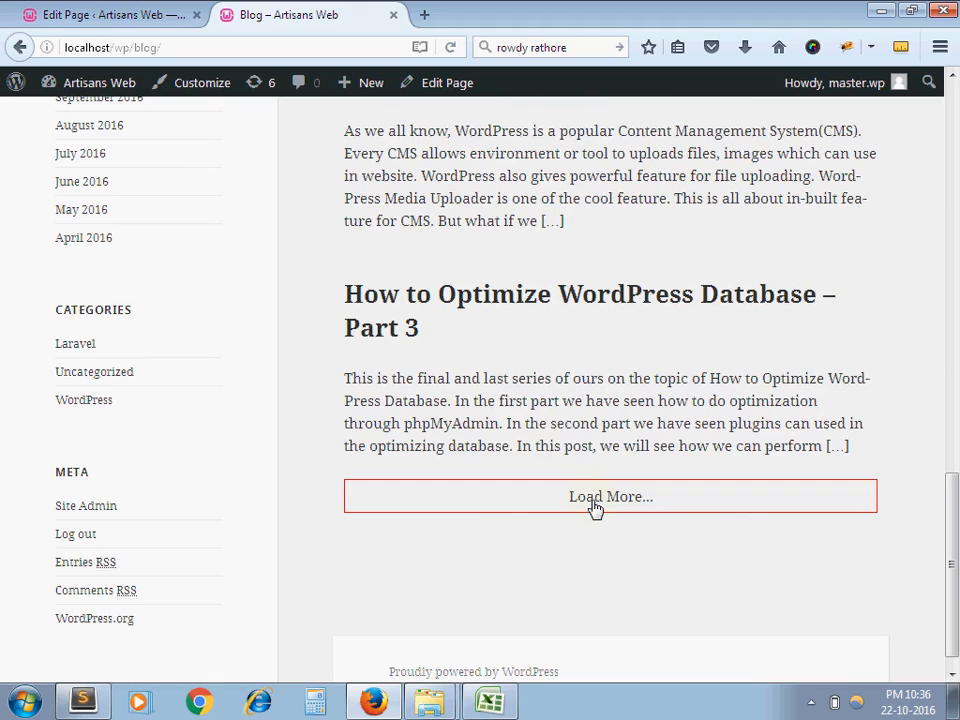
{"action": "left_click", "coordinate": [610, 496]}
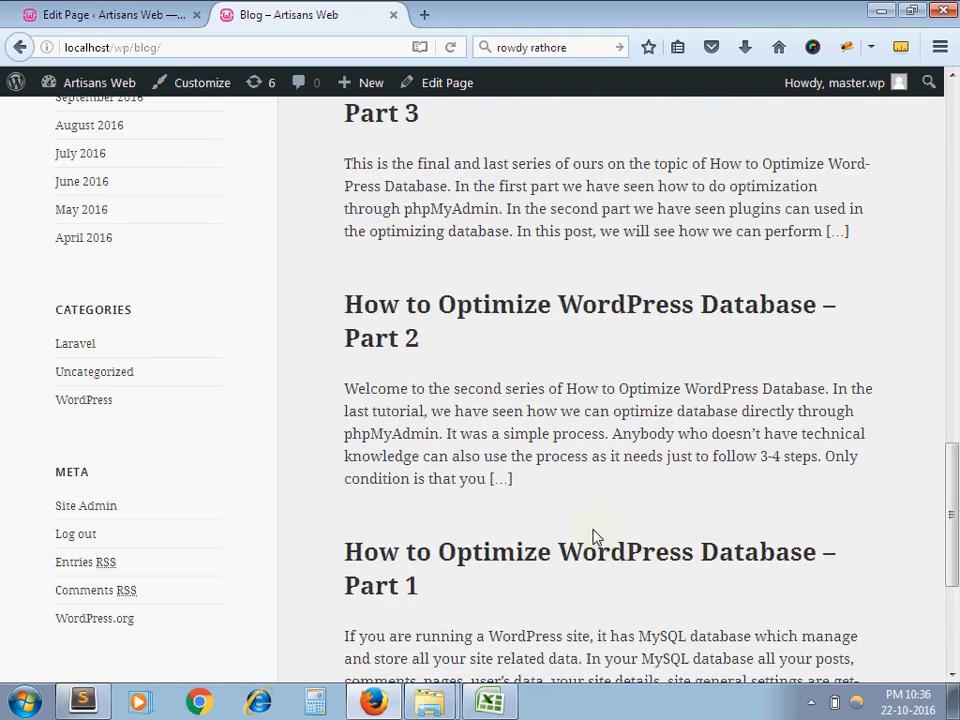
{"action": "scroll", "scroll_direction": "down", "scroll_amount": 3}
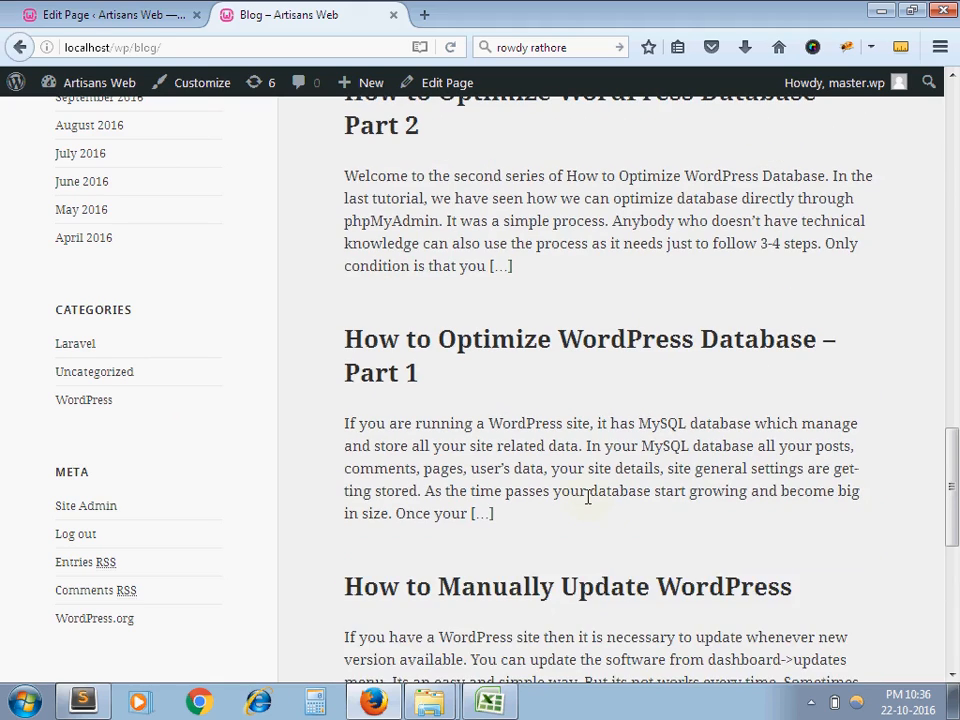
{"action": "scroll", "scroll_direction": "down", "scroll_amount": 3}
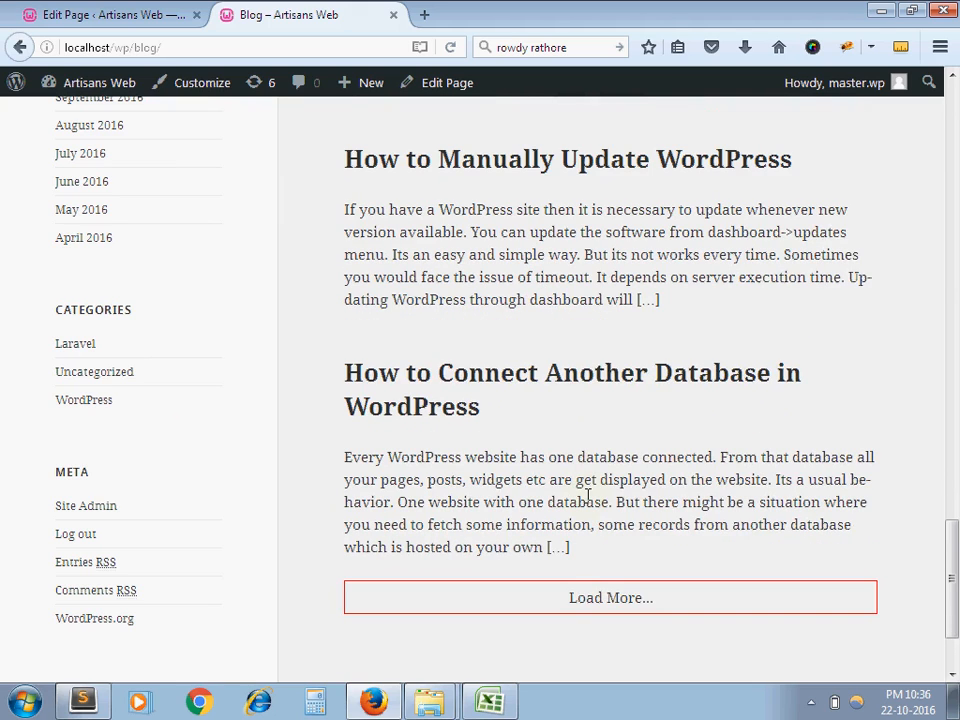
{"action": "mouse_move", "coordinate": [582, 494]}
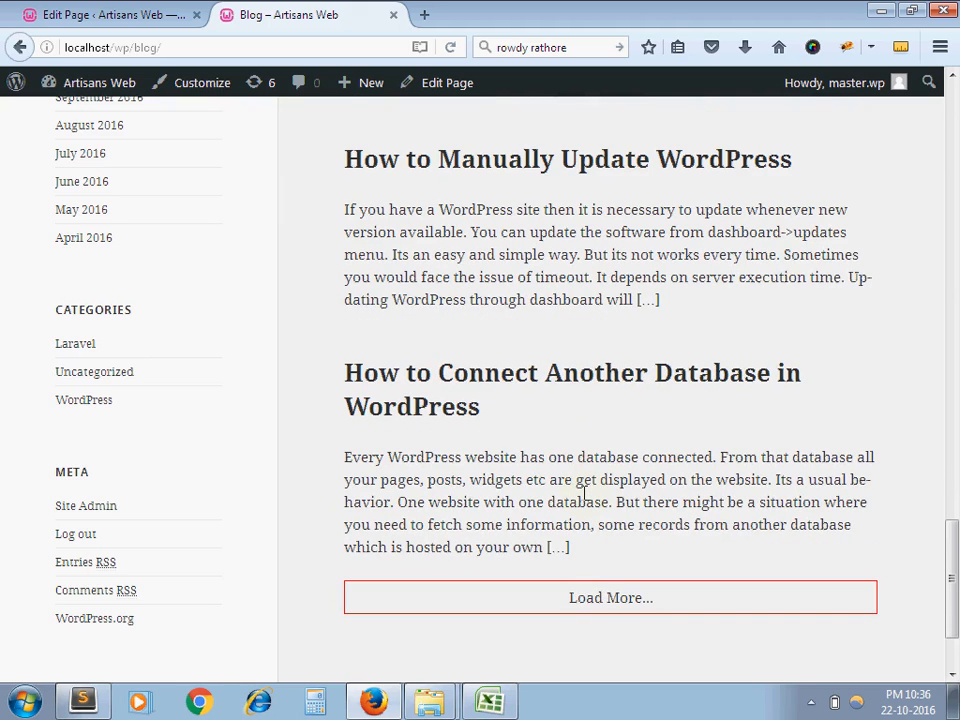